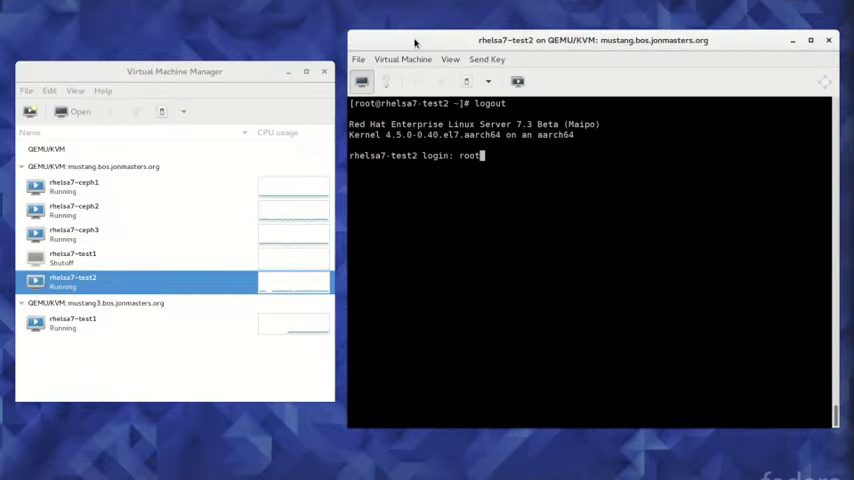
Step: Log in as root on the rhelsa7-test2 console and start top to monitor processes
key("Return")
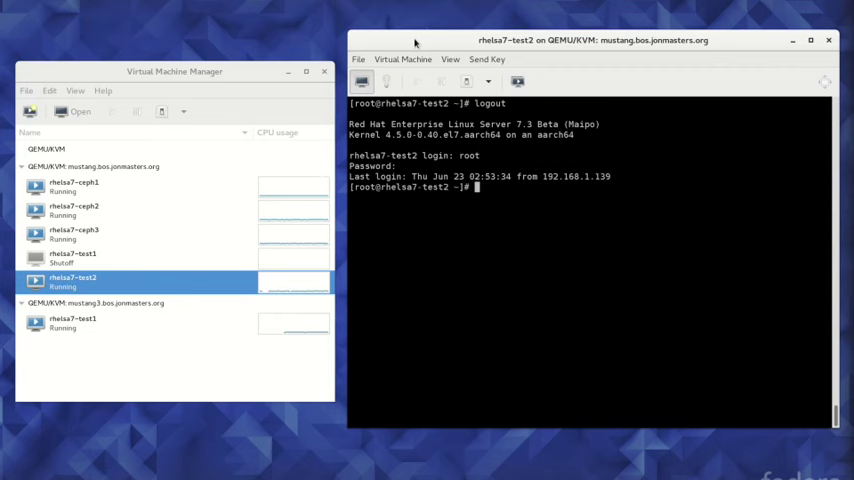
type("top")
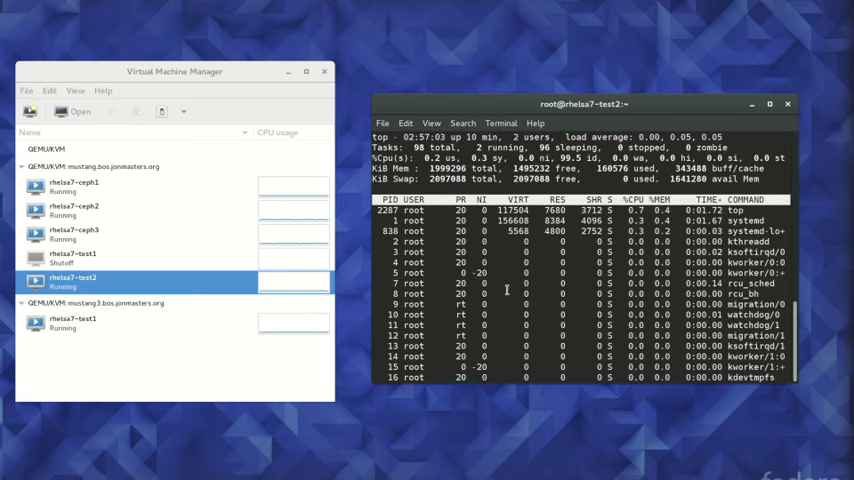
Step: From the washington shell, SSH into mustang.bos.jonmasters.org as root with the password
left_click(772, 142)
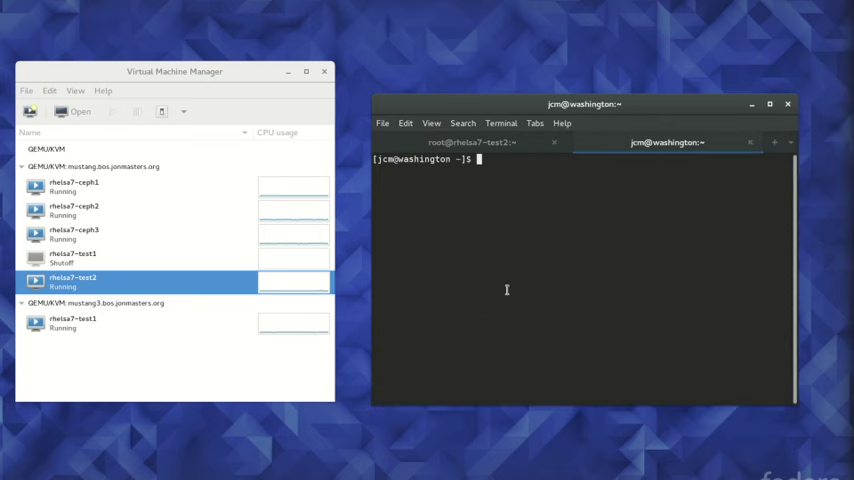
type("ssh")
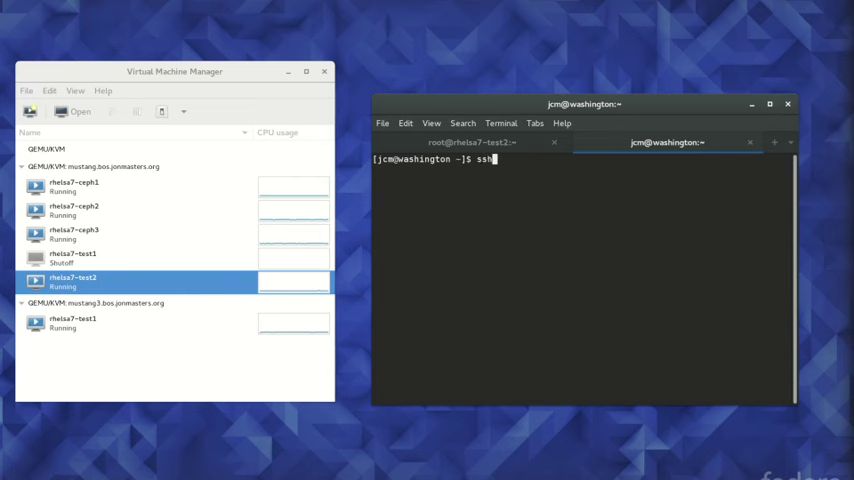
type("root@mustang.b")
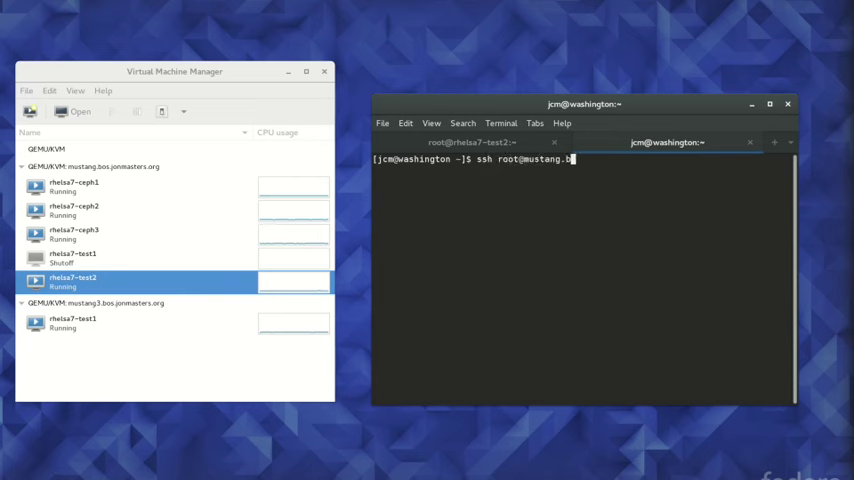
type("os.jonmasters")
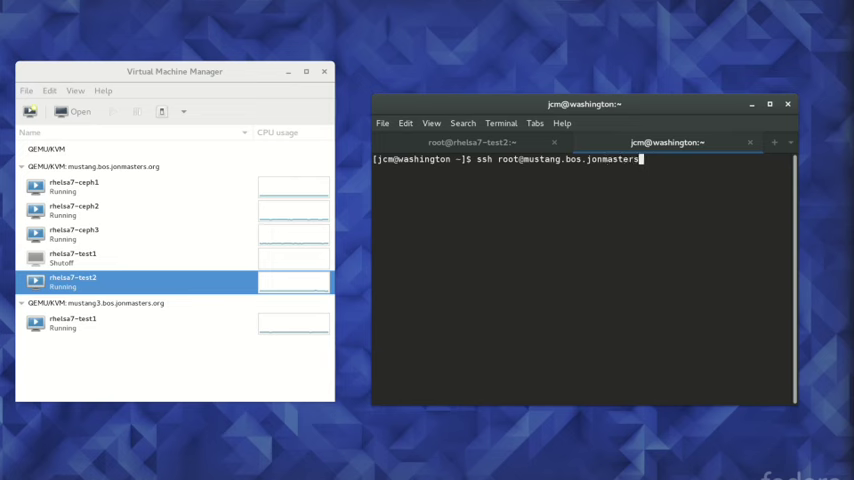
key("Return")
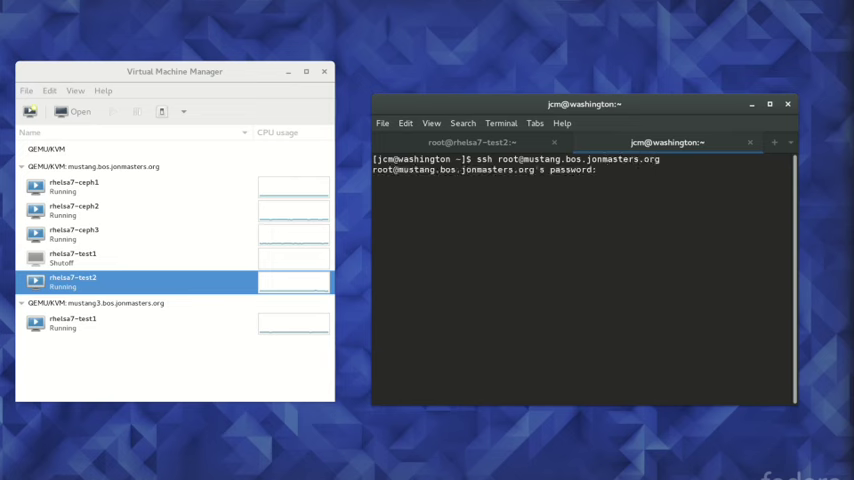
key("Return")
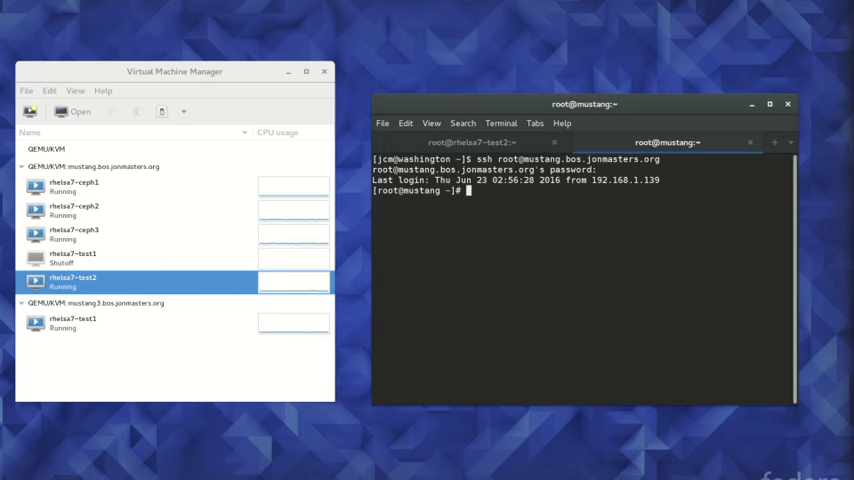
Step: Run virsh list to show the virtual machines running on mustang
type("virsh")
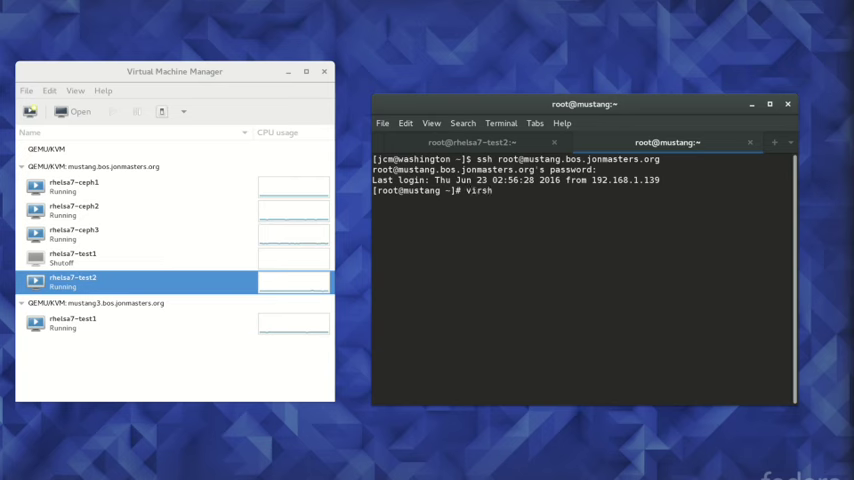
type("list")
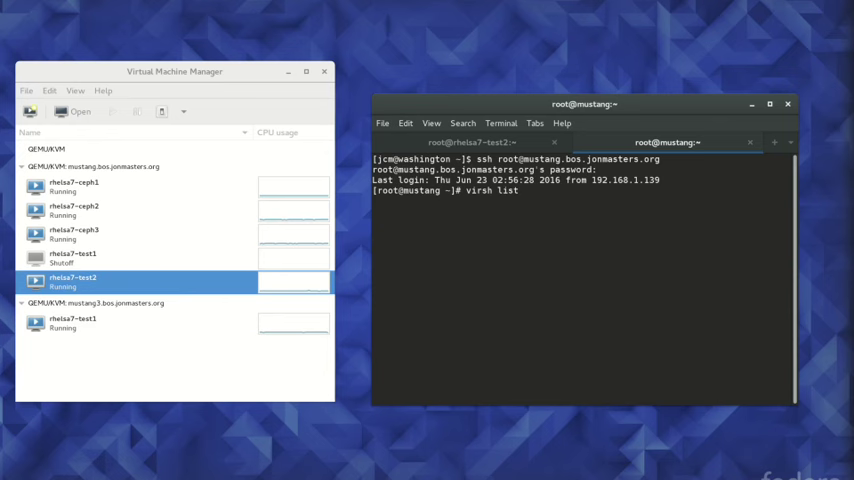
key("Return")
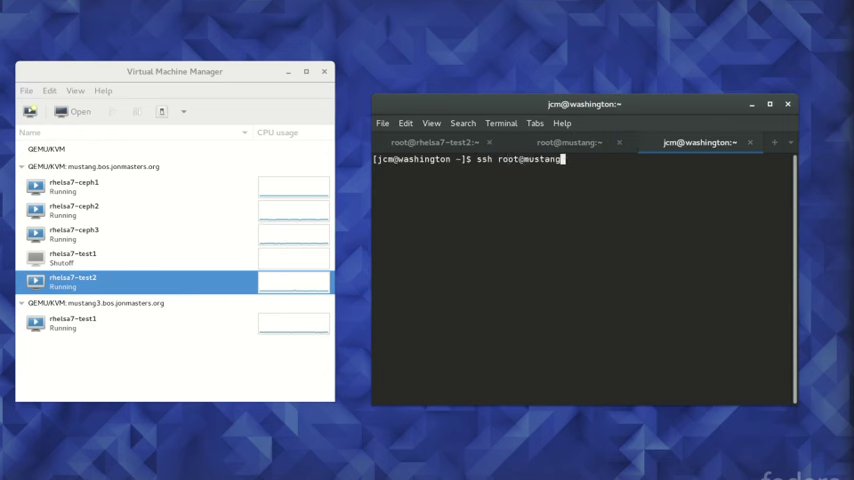
Step: SSH into mustang3 as root, run virsh list showing rhelsa7-test1, then return to the mustang session
type("3.bos.jonmasters.org")
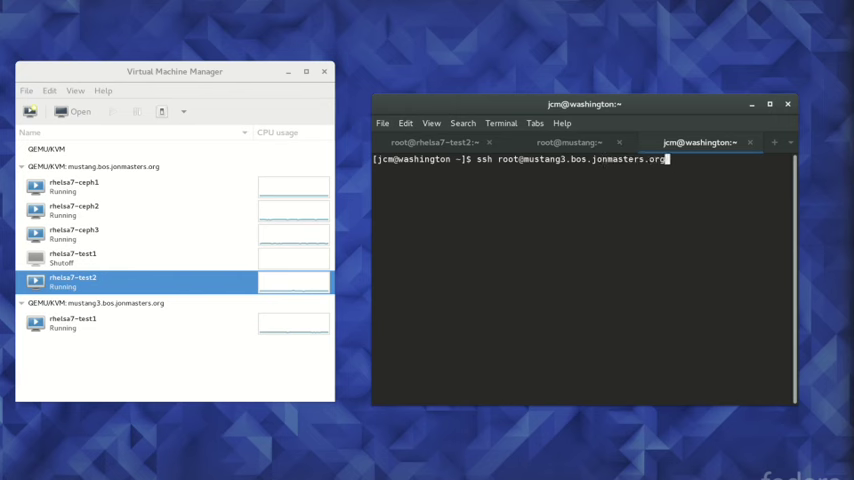
key("Return")
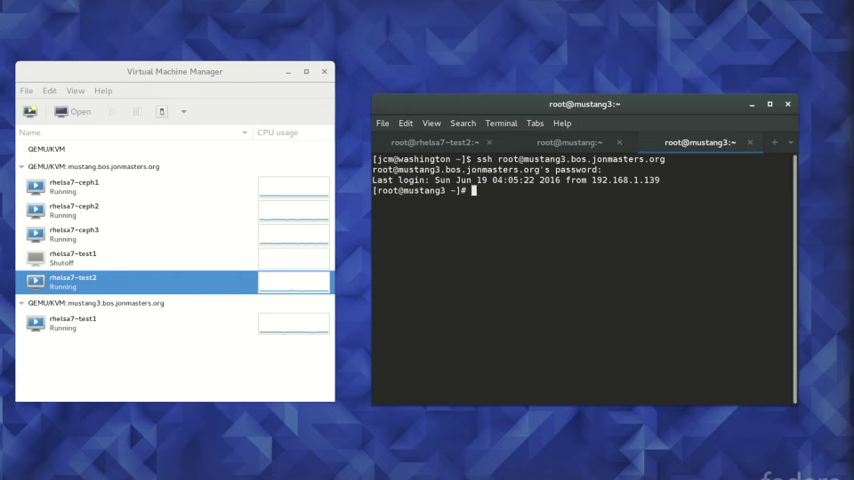
type("vir")
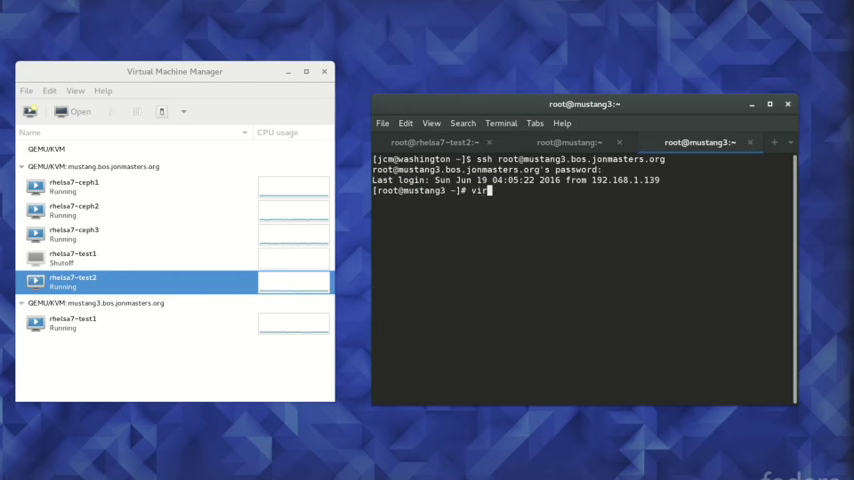
key("Return")
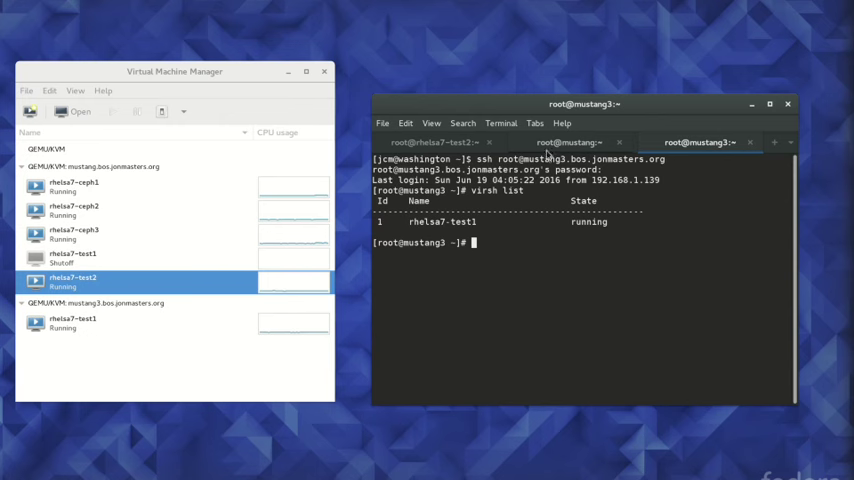
left_click(568, 142)
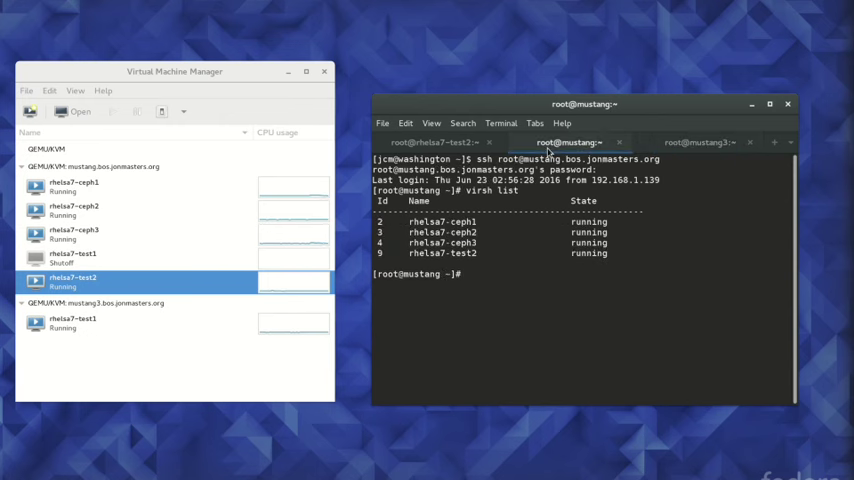
Step: Run virsh migrate --live rhelsa7-test2 qemu+ssh://mustang3.bos.jonmasters.org/system to move the guest
type("virsh m")
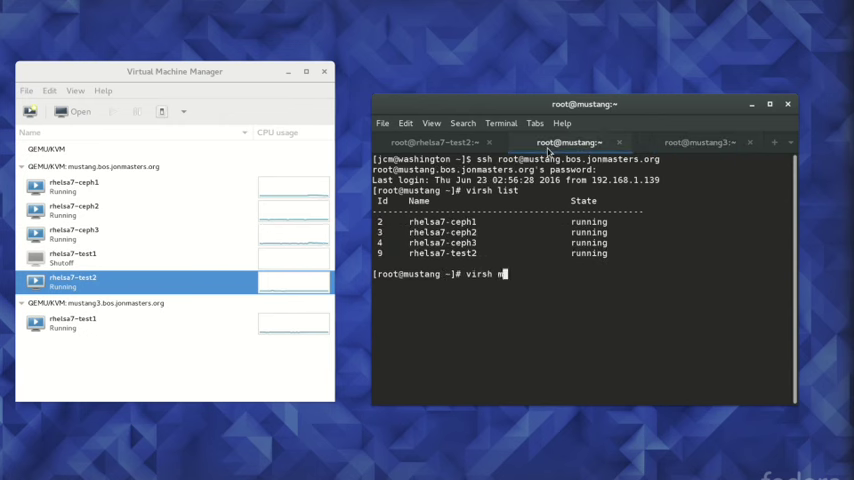
type("igrate")
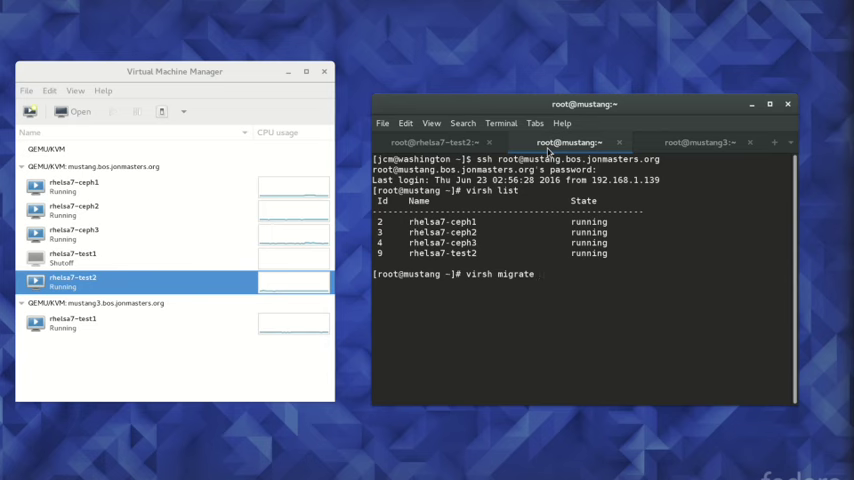
type("--live rh")
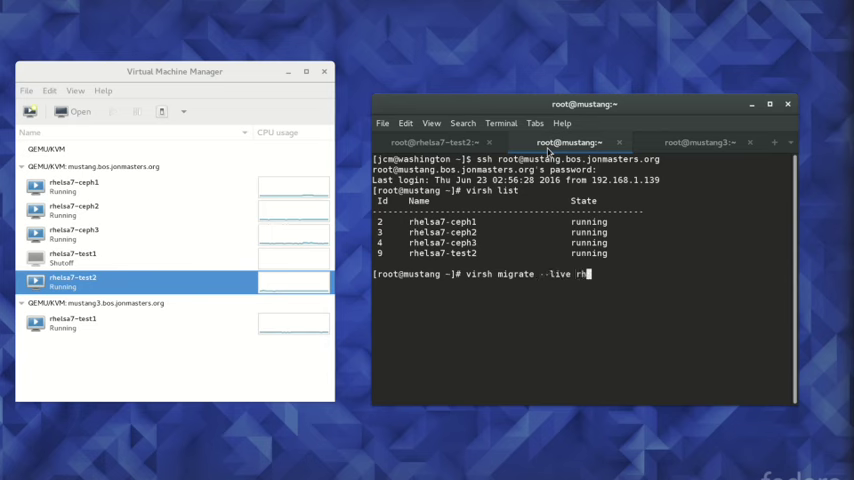
type("elsa7-test2 qemu+ssh://must")
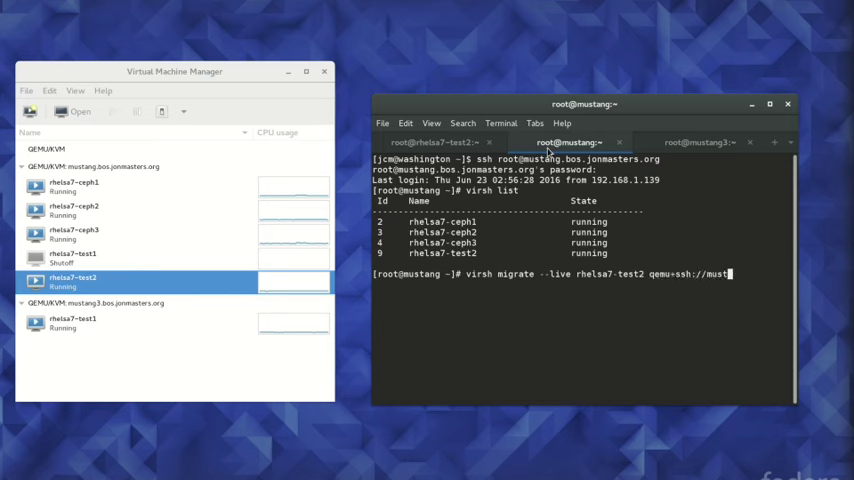
type("ang3.bos.jonmasters.org/s")
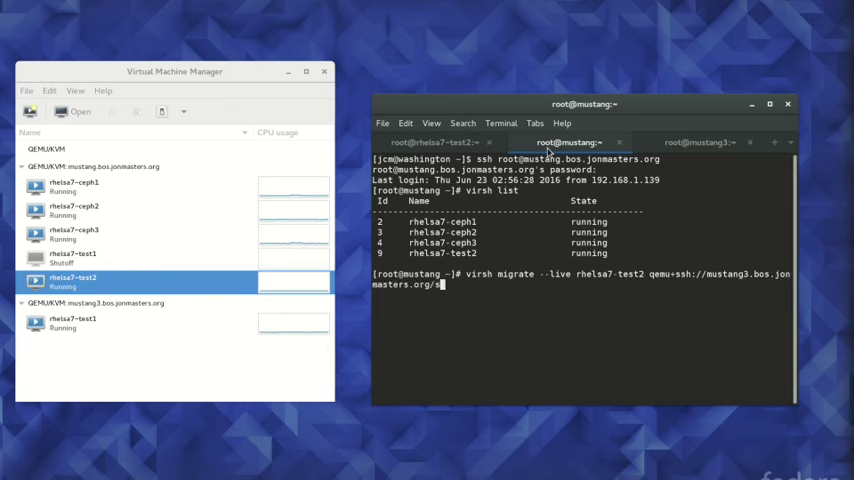
type("ystem")
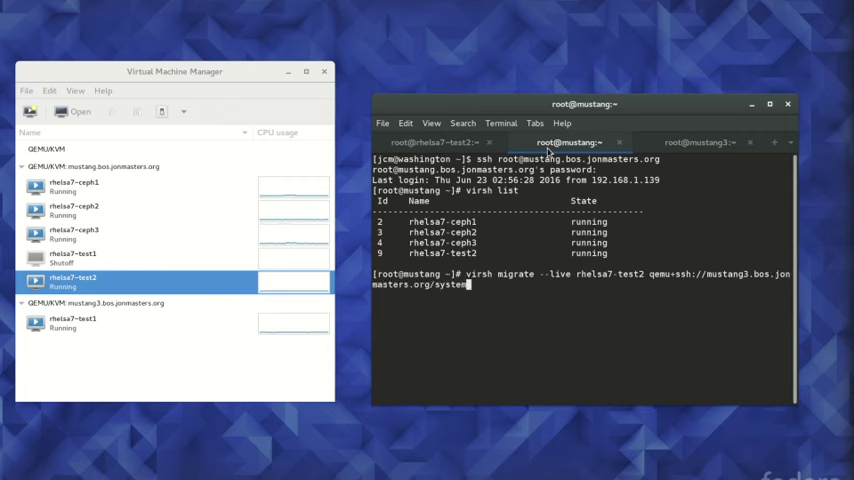
key("Return")
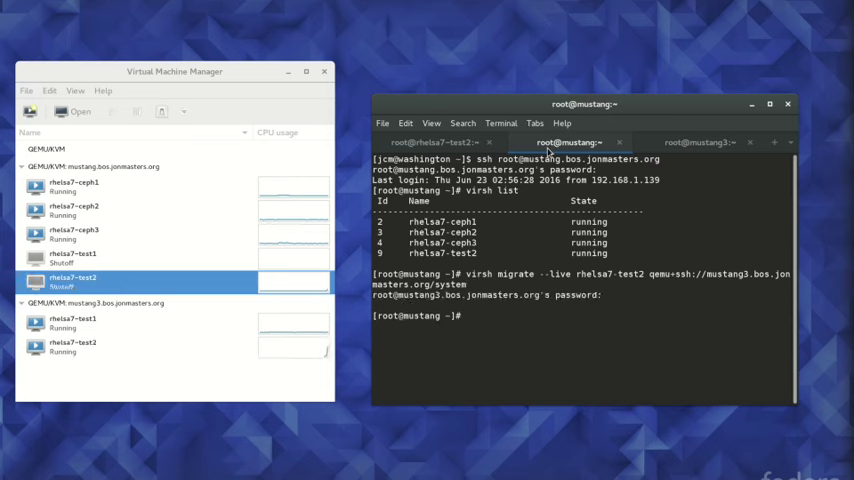
Step: Run virsh list on mustang to confirm only the three ceph guests remain
type("virsh l")
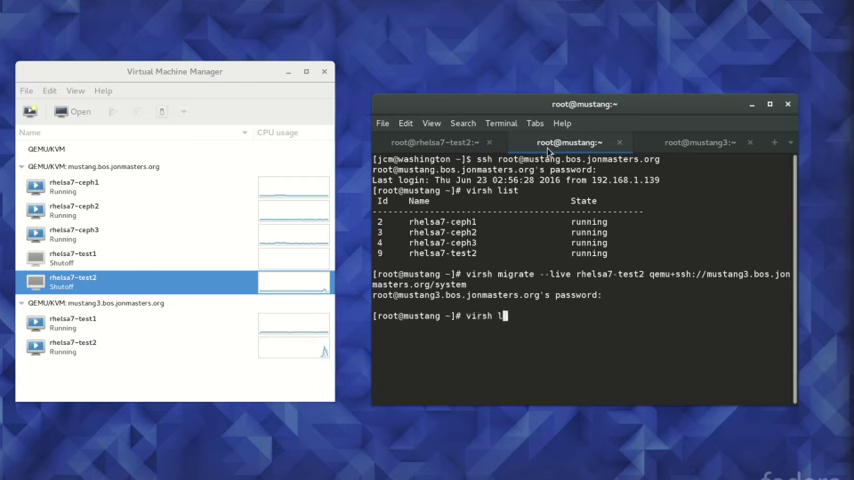
key("Return")
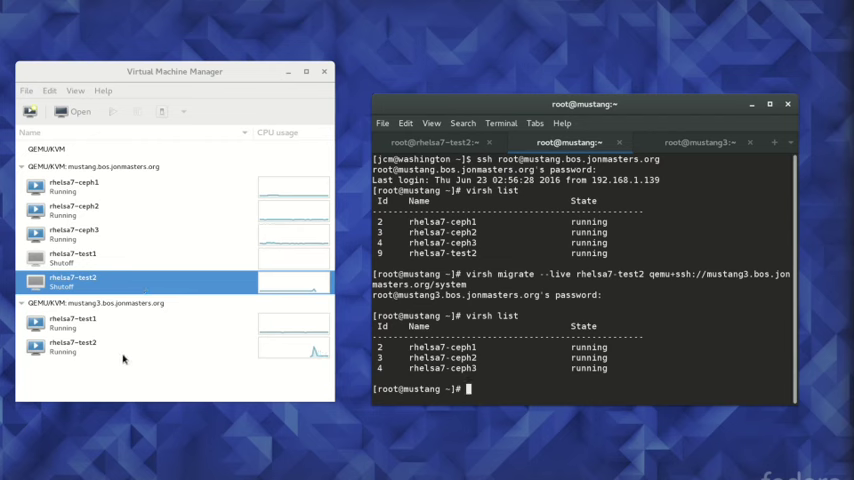
Step: View mustang3's virsh list showing both rhelsa7 guests, then bring up the rhelsa7-test2 guest session
left_click(700, 142)
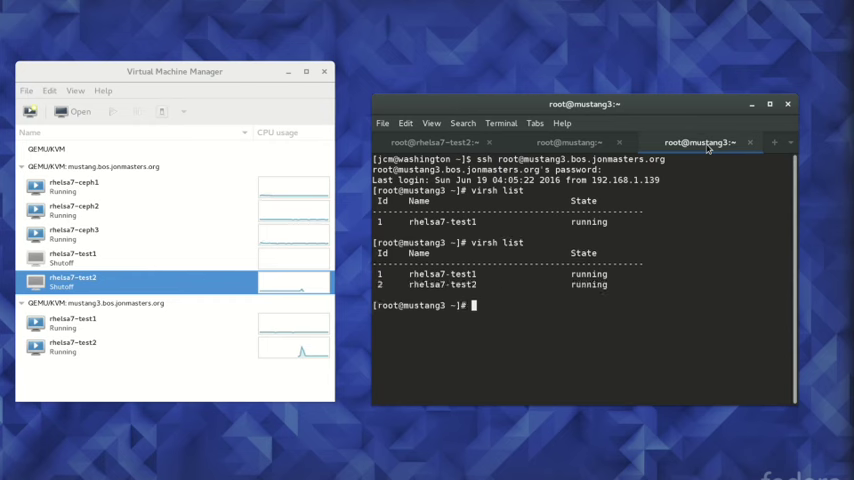
left_click(436, 142)
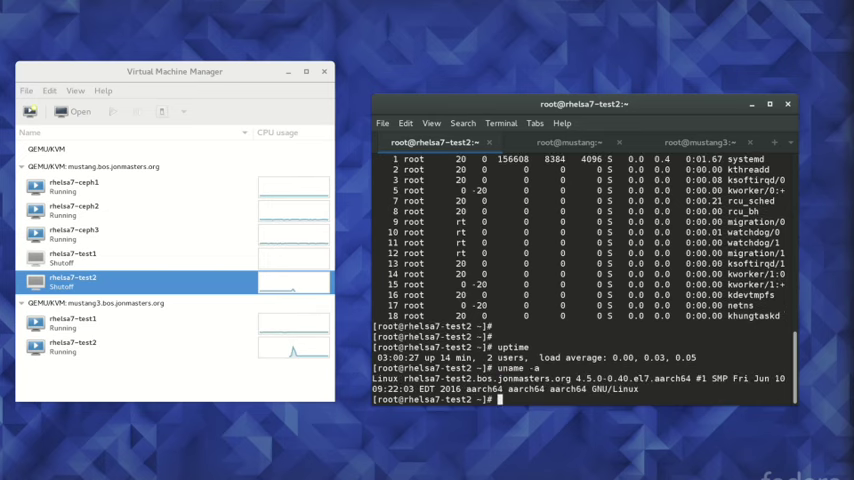
Step: Run cat /proc/cpuinfo in the migrated guest and start top again
type("cat /proc/cpuinfo")
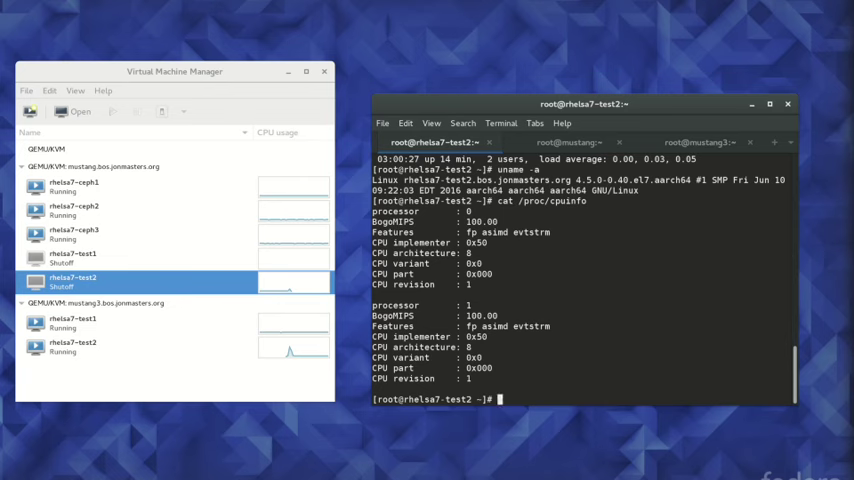
mouse_move(576, 312)
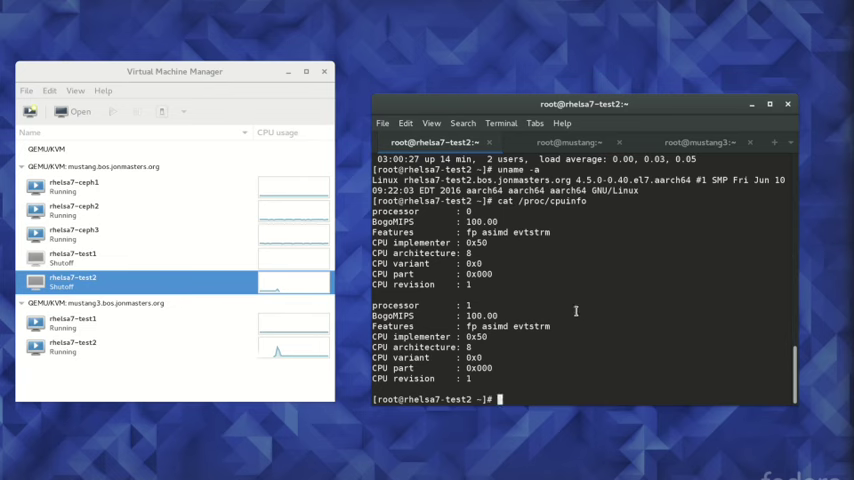
type("top")
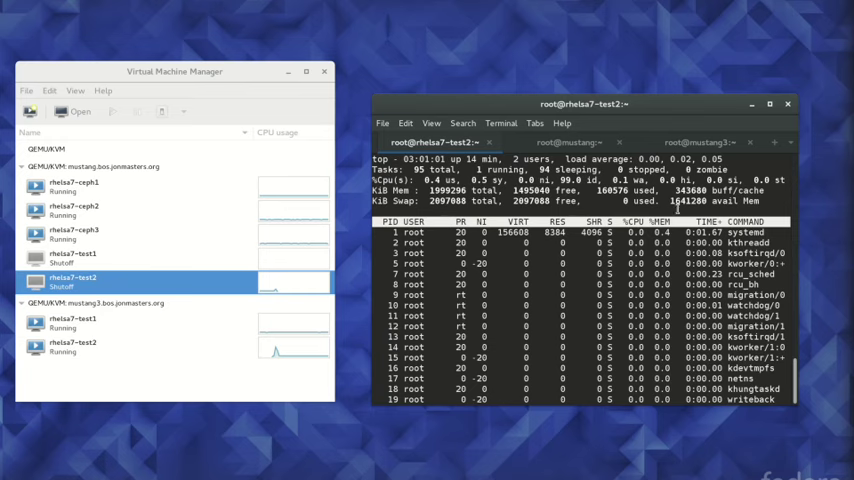
Step: On mustang3, run virsh list and start virsh migrate --live rhelsa7-test2 qemu+ssh://mustang.bos.jonmasters.org/system
left_click(696, 142)
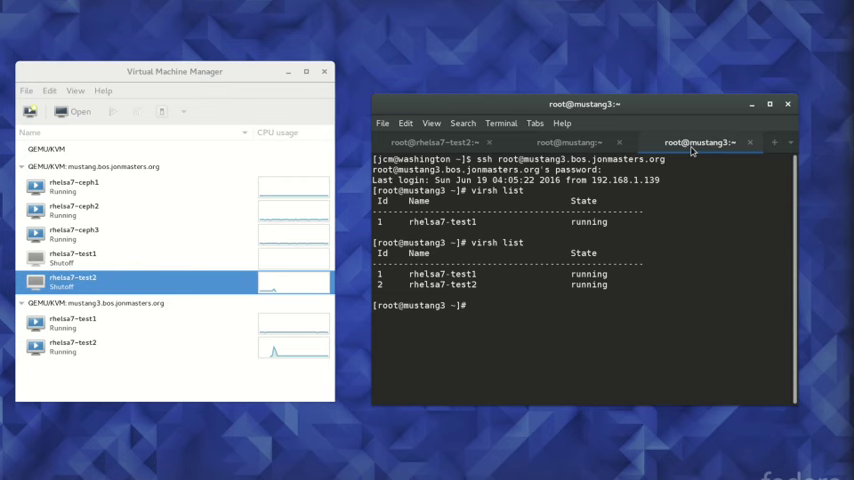
type("virsh list")
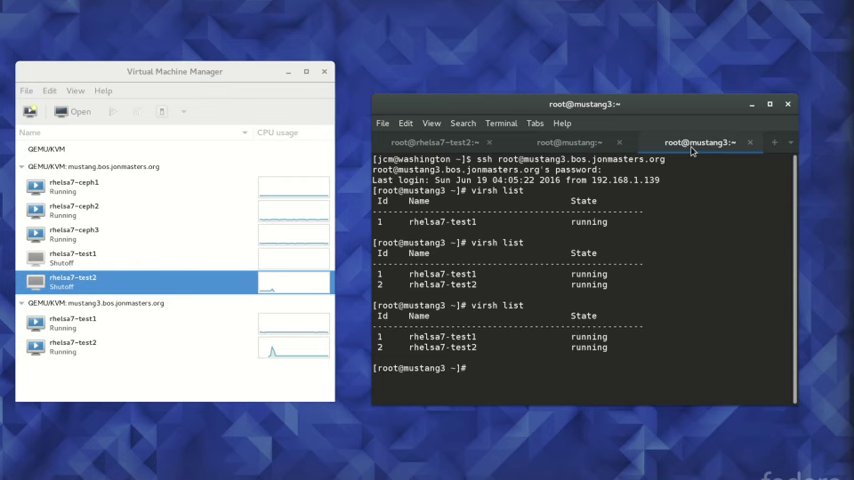
type("virsh")
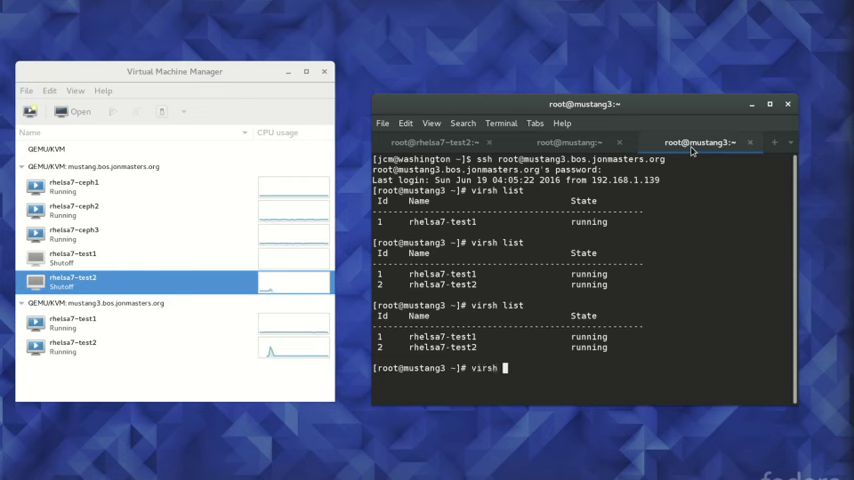
type("migrate --live rhelsa7-")
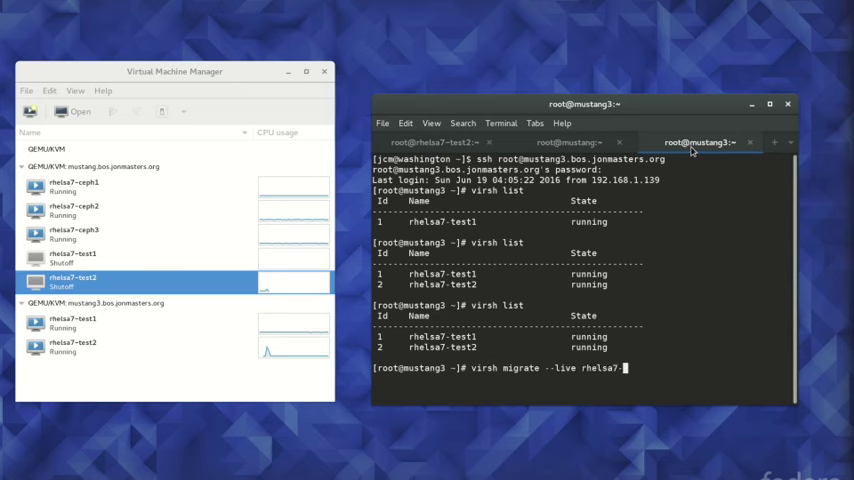
type("test2 qemu+ssh://mustang.bos.jonmasters.org/system")
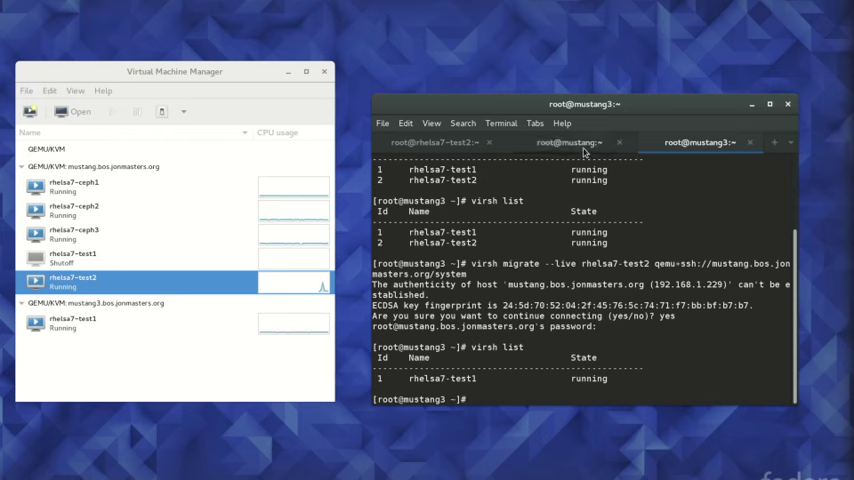
Step: Check mustang's virsh list shows rhelsa7-test2 again, then run uname -a inside the guest
left_click(568, 142)
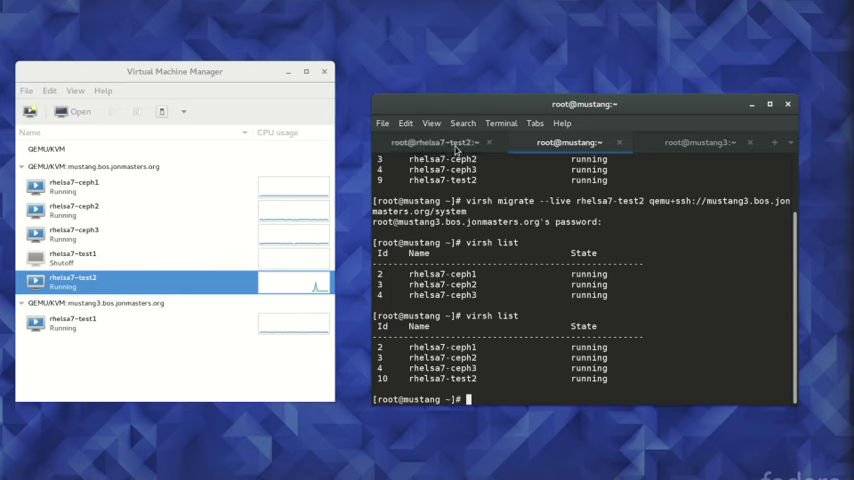
left_click(436, 140)
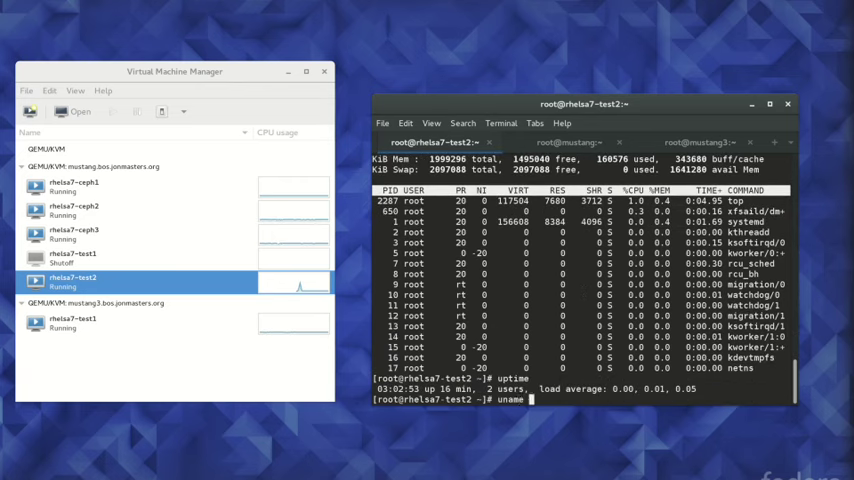
key("Return")
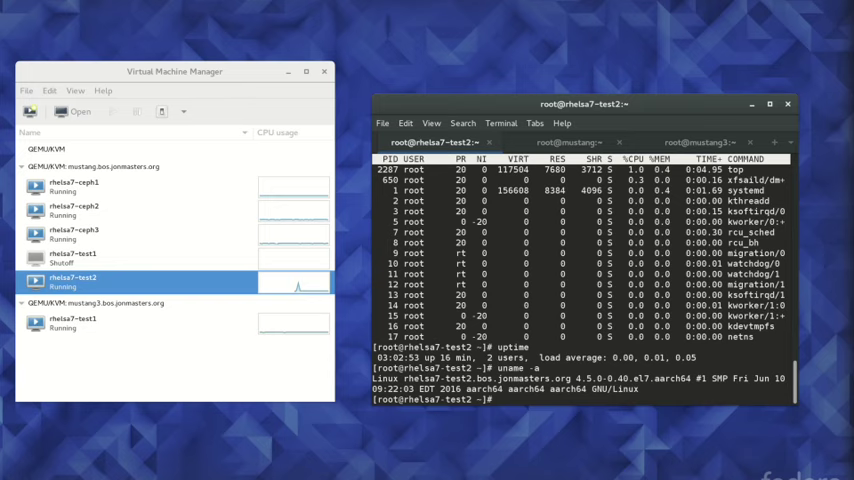